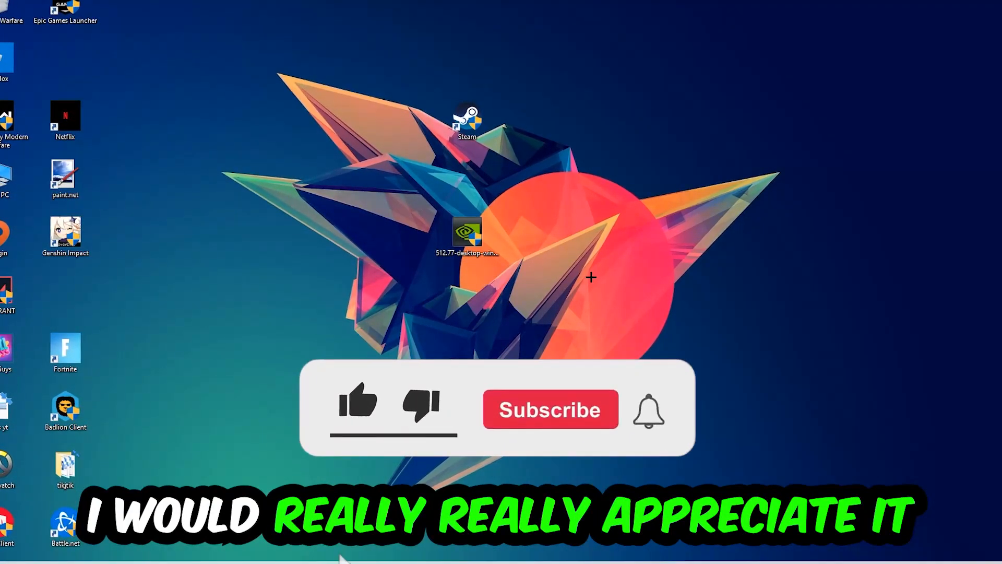
- Show the taskbar's context menu with the Task Manager entry
click(358, 409)
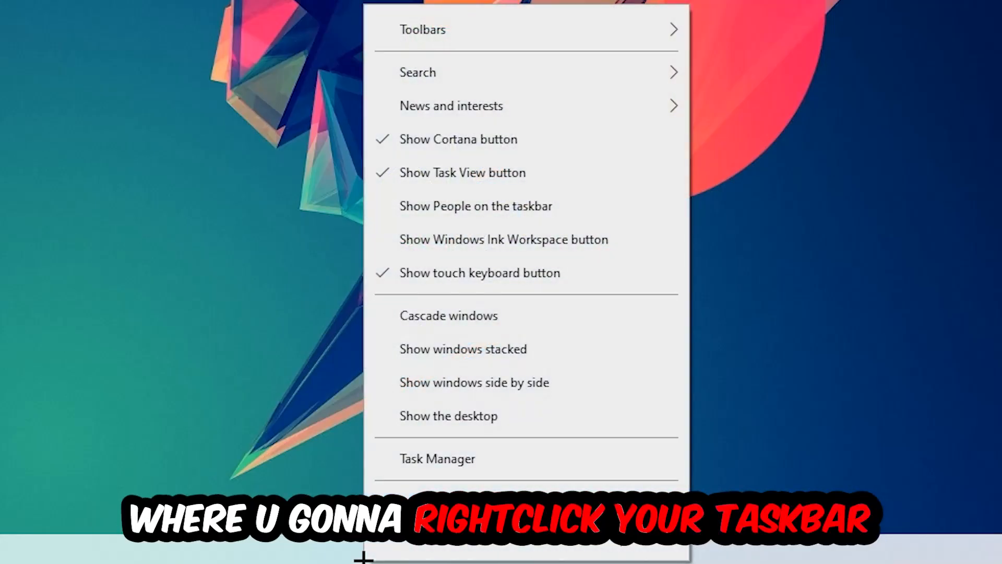
- Launch Task Manager from the taskbar menu to see running processes
click(438, 458)
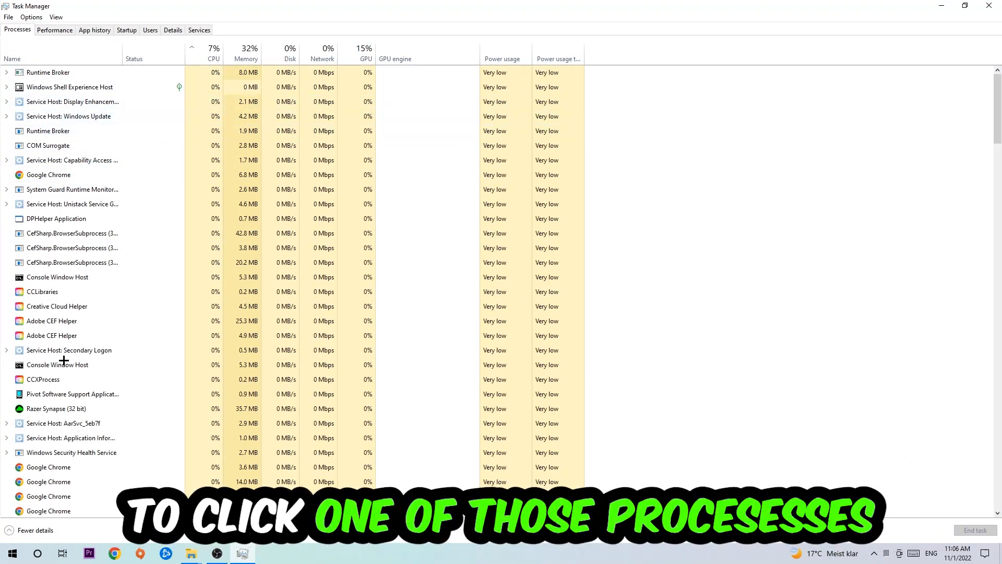
- End the Google Chrome process from the Processes list and leave Task Manager
click(49, 174)
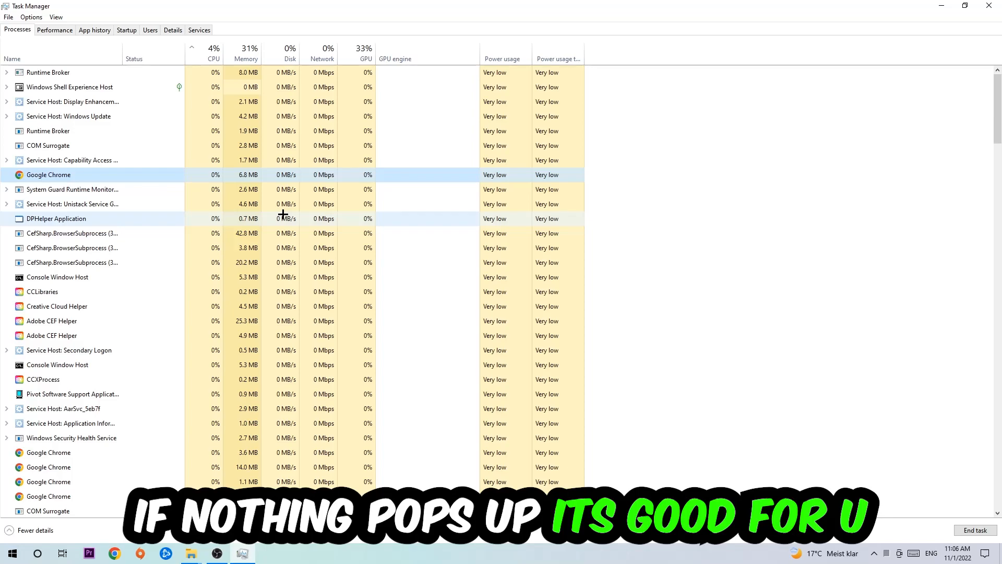
right_click(49, 174)
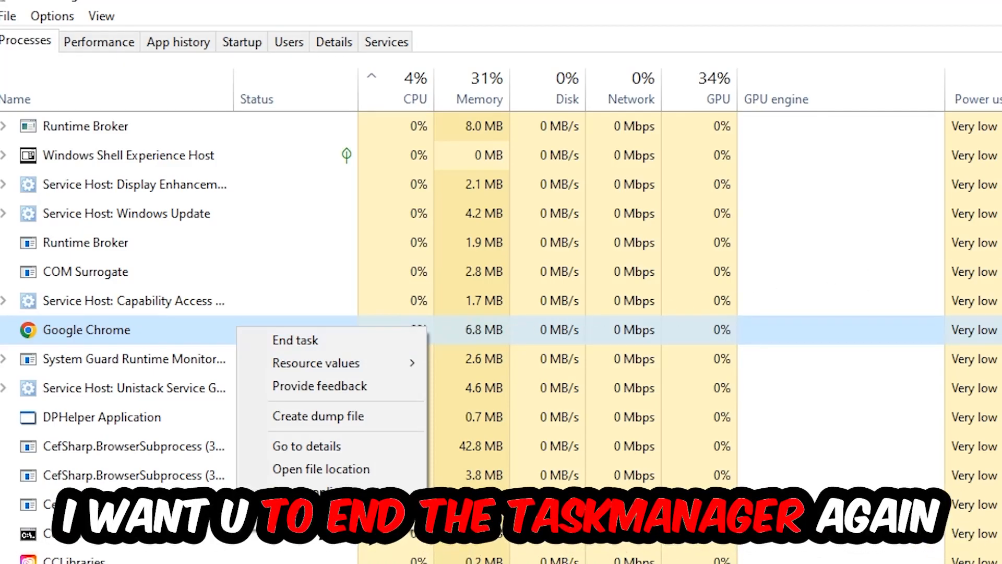
click(295, 339)
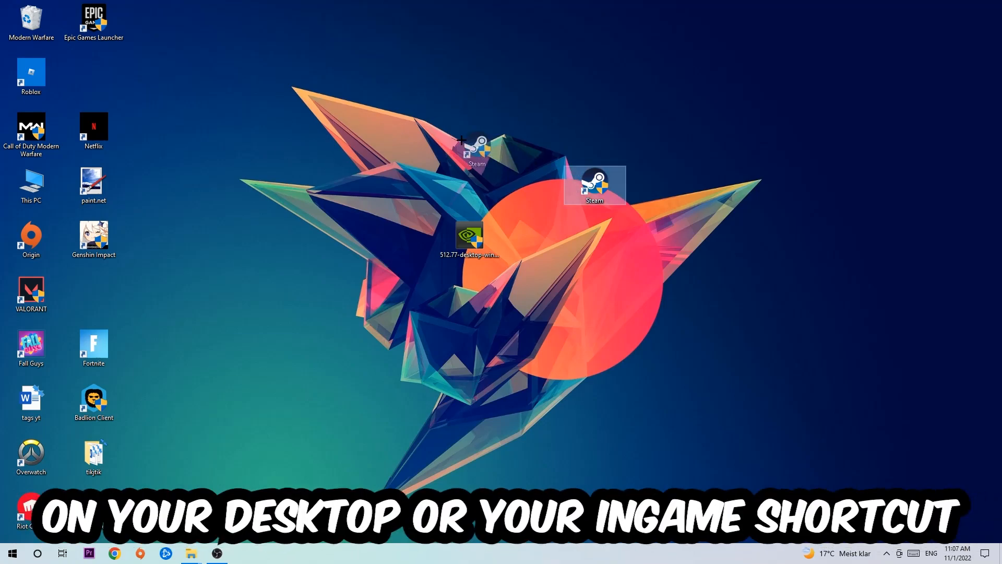
- Launch Steam from its desktop shortcut, then show that shortcut's Properties (target D:\steam1\Steam.exe)
right_click(594, 186)
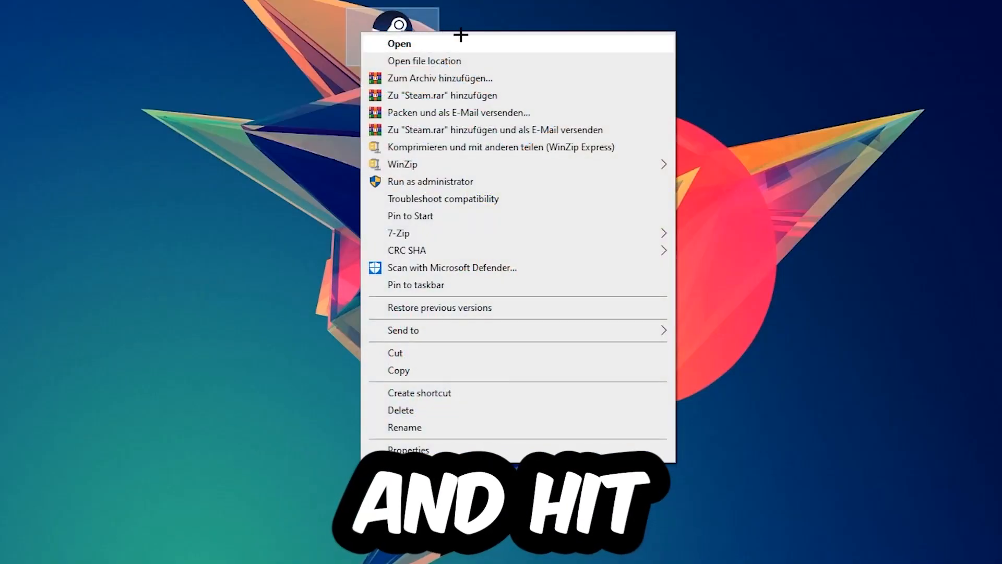
click(430, 180)
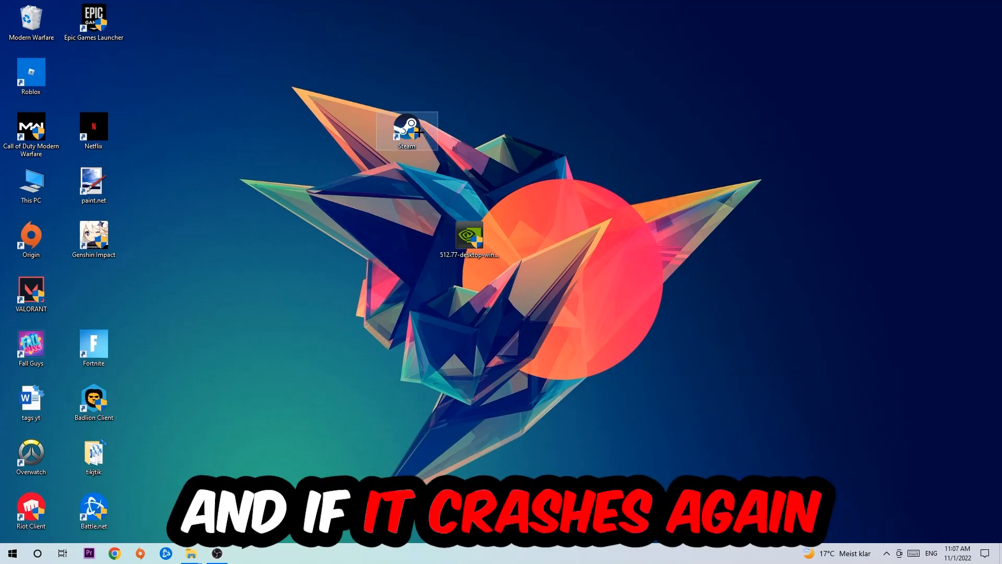
right_click(406, 127)
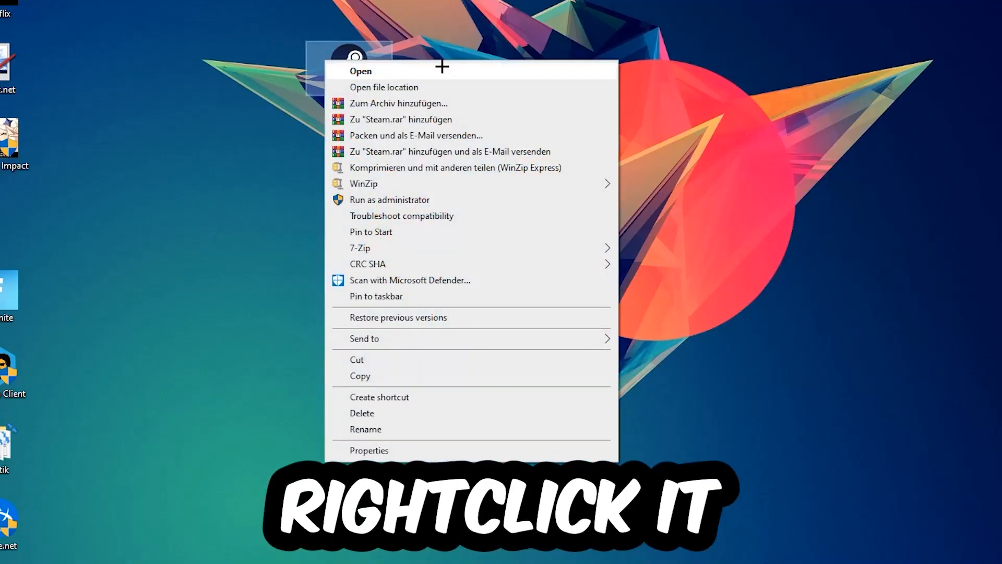
click(369, 450)
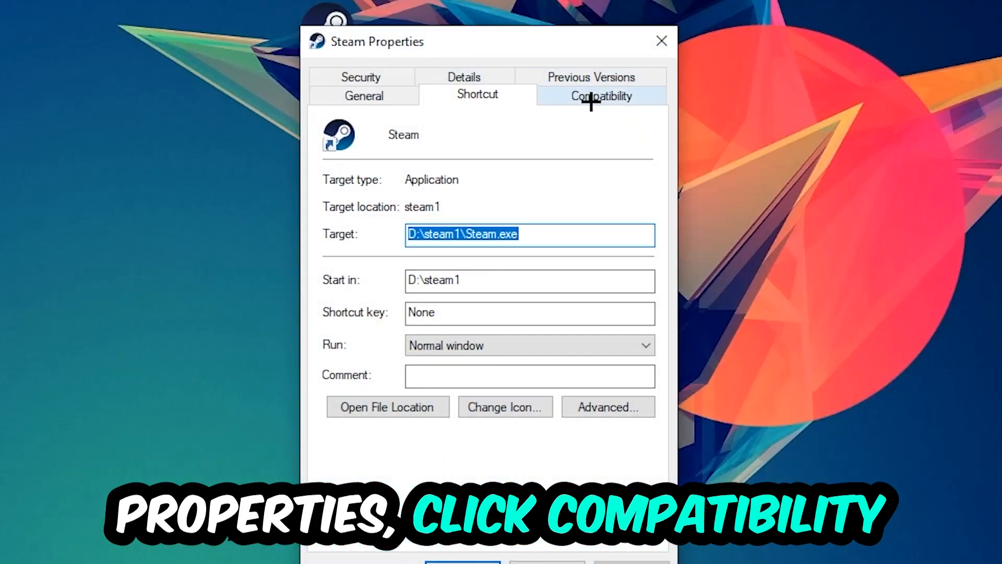
- Enable Windows 8 compatibility mode and Run as administrator for Steam, then apply and confirm
click(599, 96)
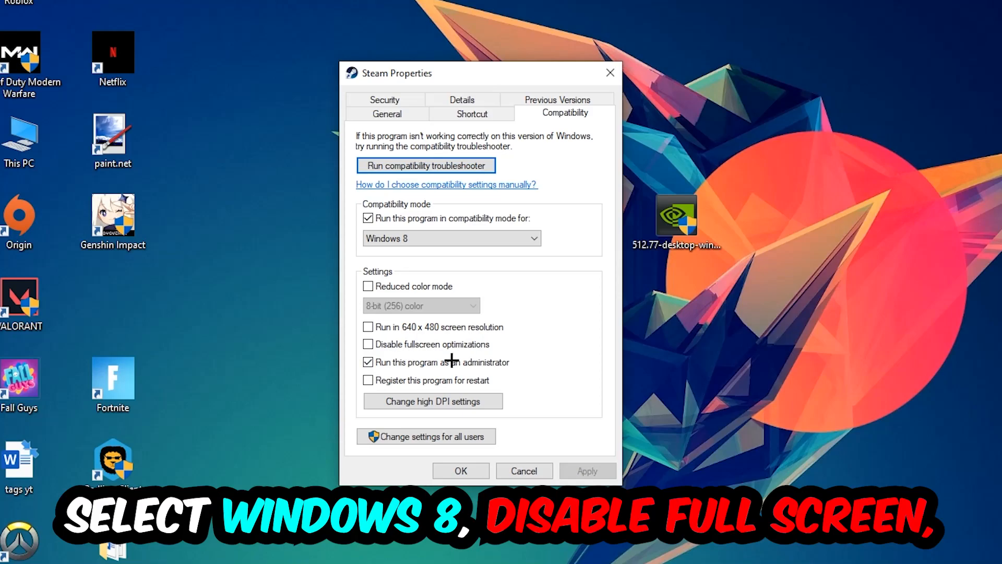
mouse_move(518, 370)
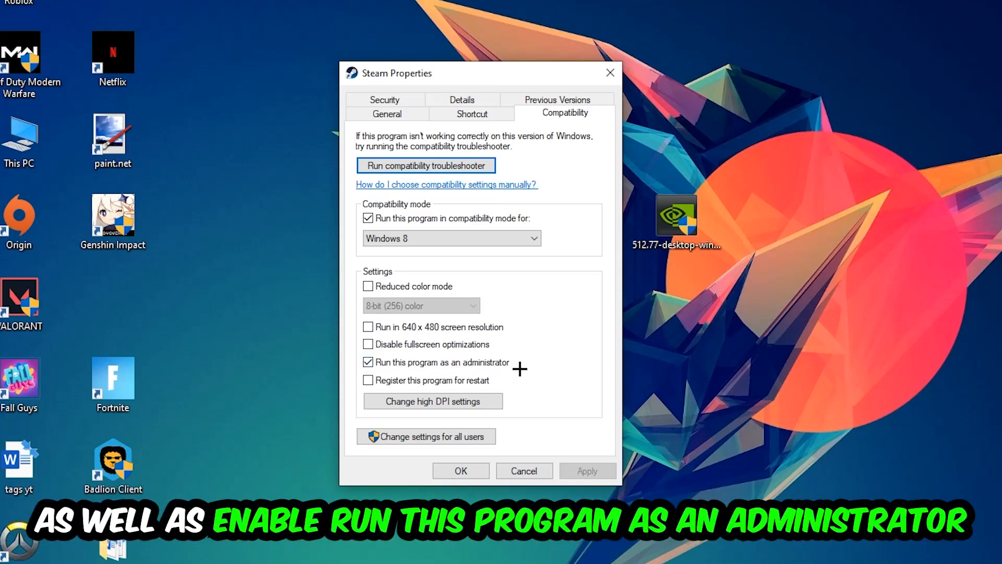
click(460, 470)
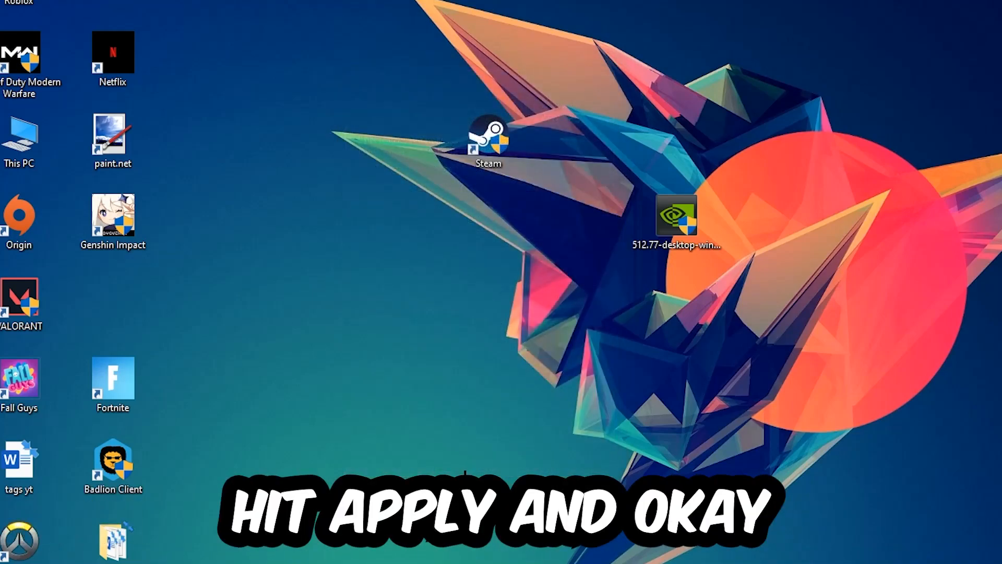